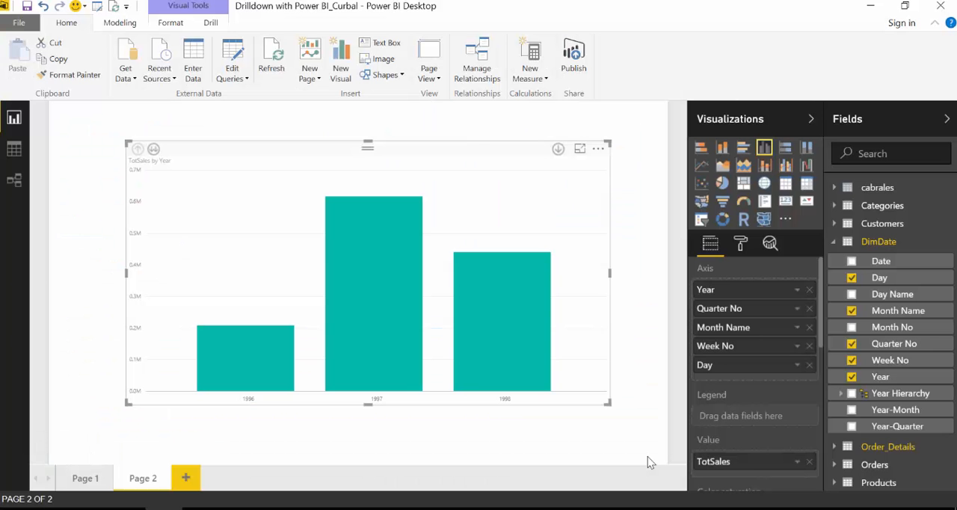
pyautogui.moveTo(461, 420)
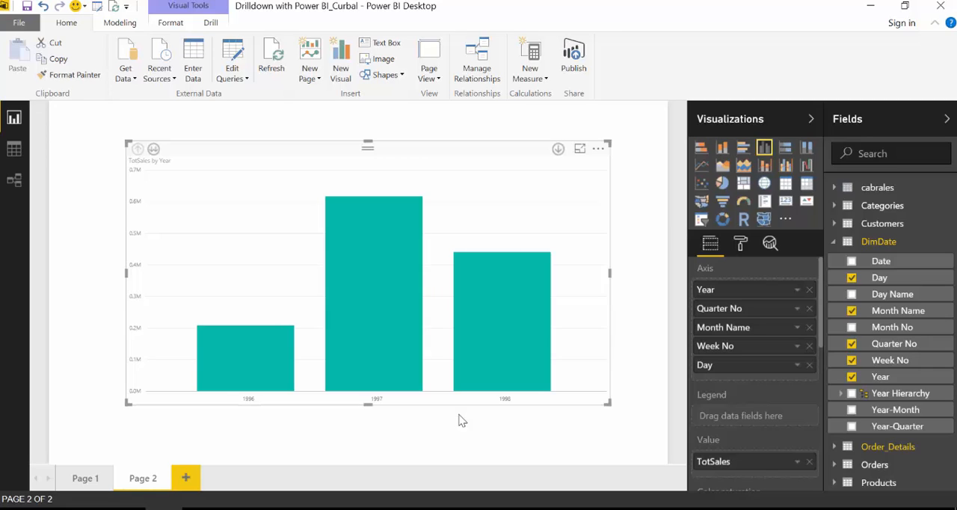
pyautogui.moveTo(521, 417)
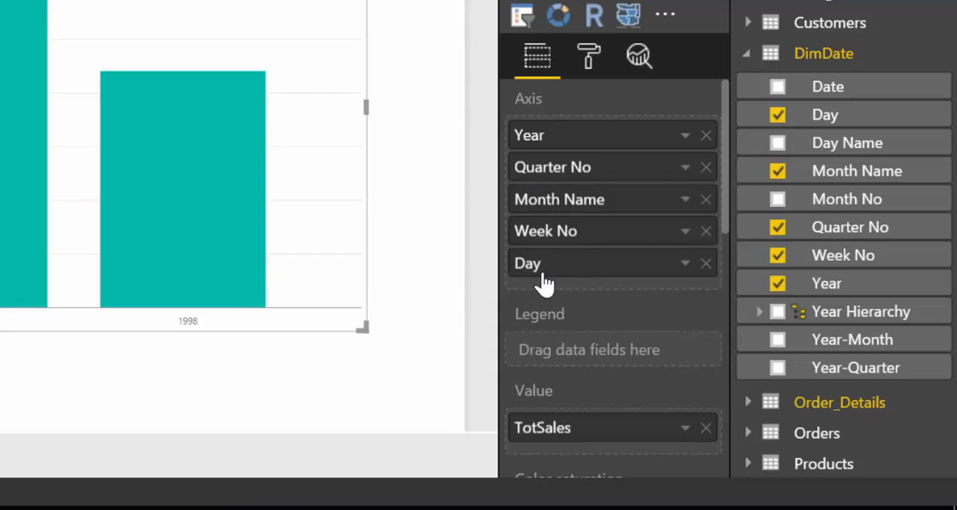
pyautogui.moveTo(299, 335)
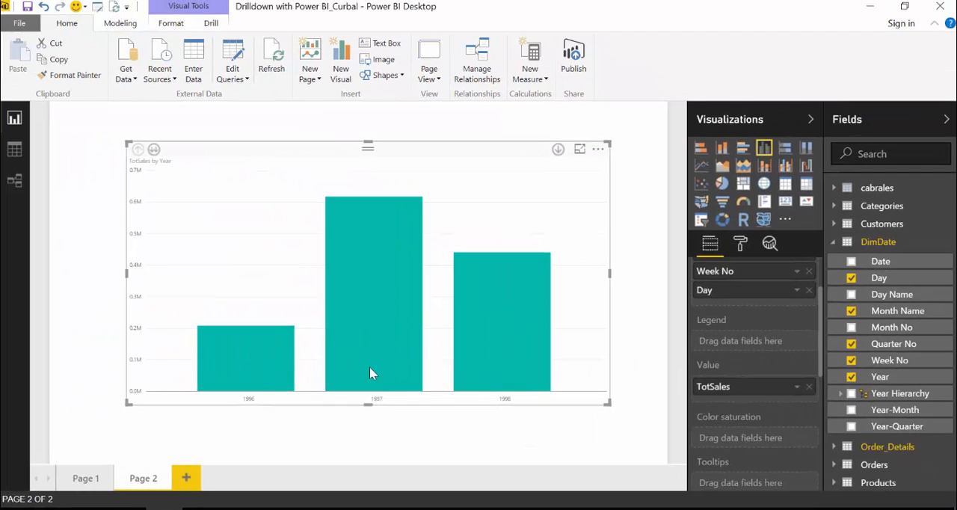
pyautogui.moveTo(340, 347)
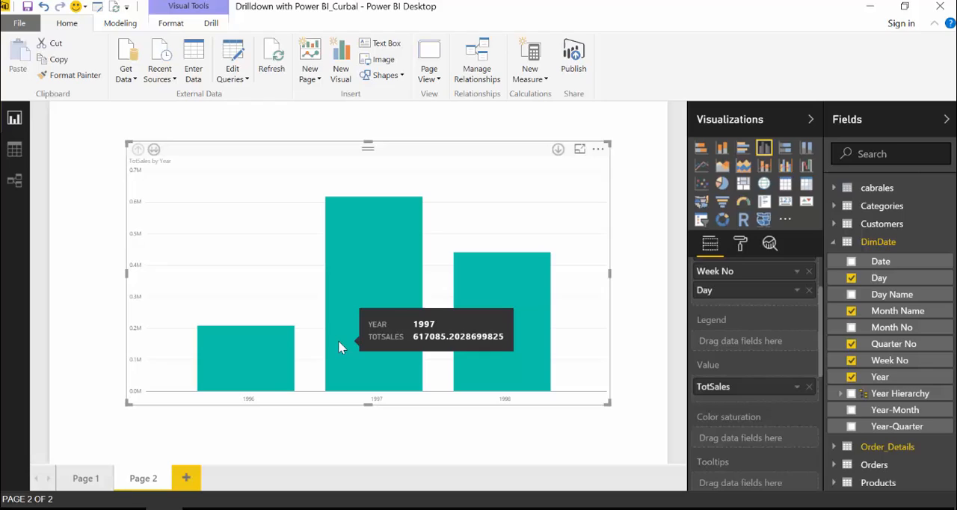
pyautogui.moveTo(248, 404)
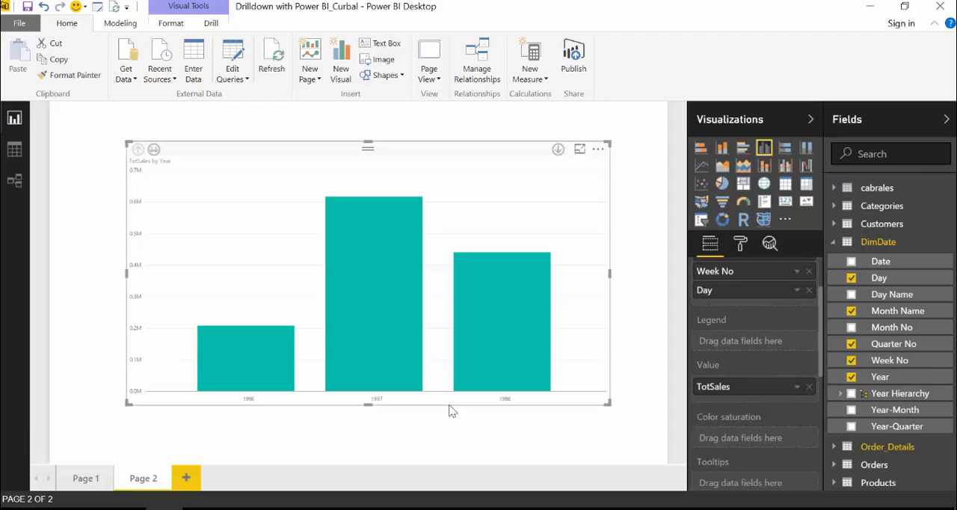
pyautogui.moveTo(385, 320)
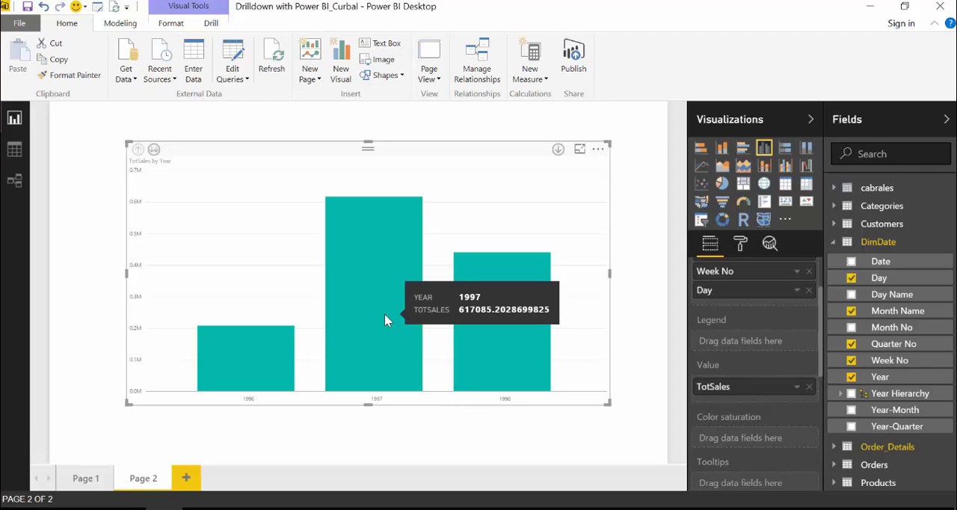
pyautogui.moveTo(372, 273)
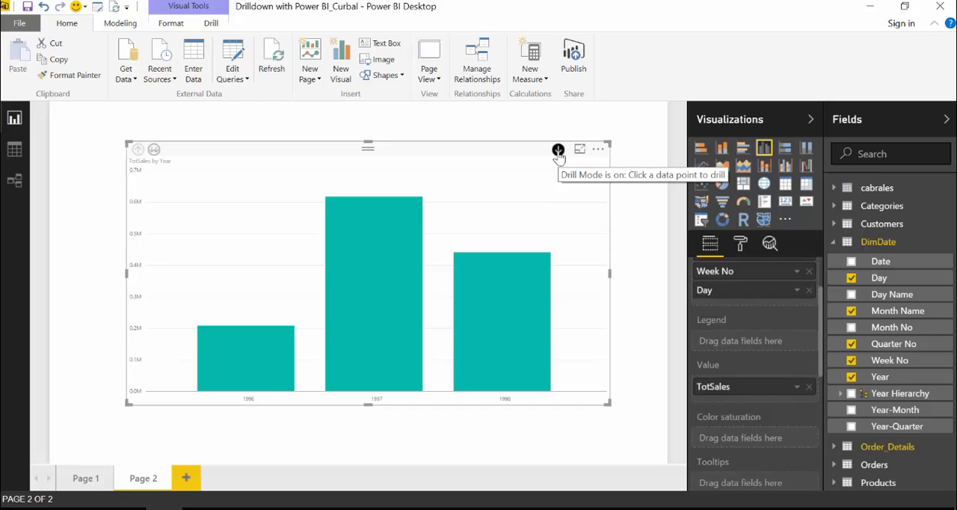
pyautogui.moveTo(374, 269)
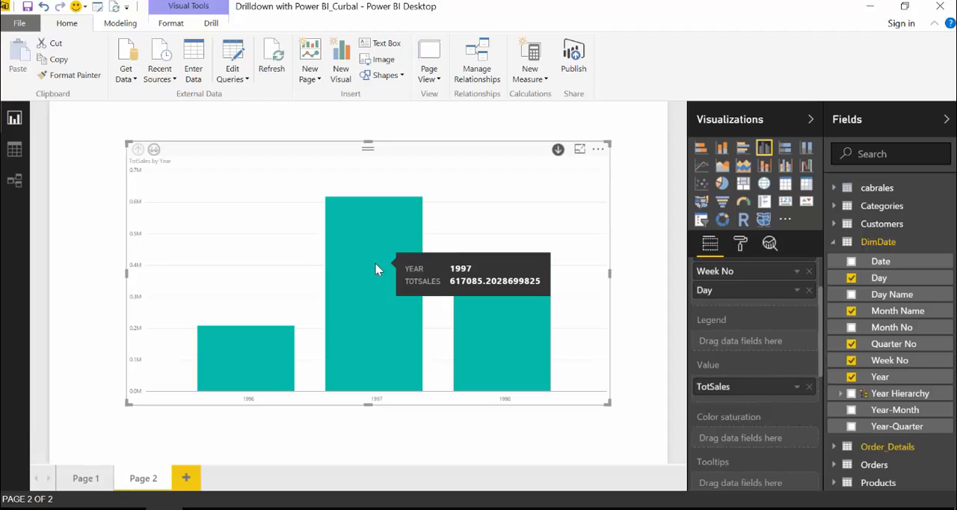
pyautogui.moveTo(558, 150)
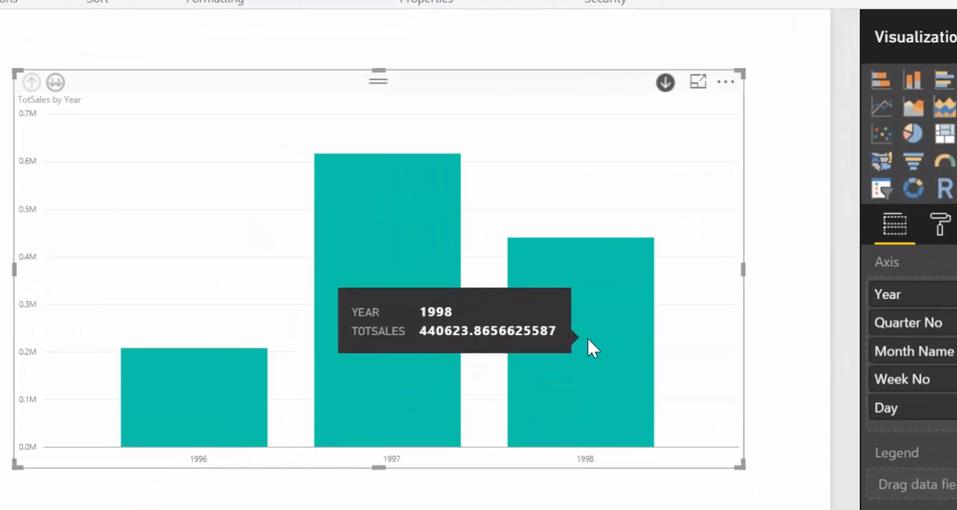
pyautogui.moveTo(591, 433)
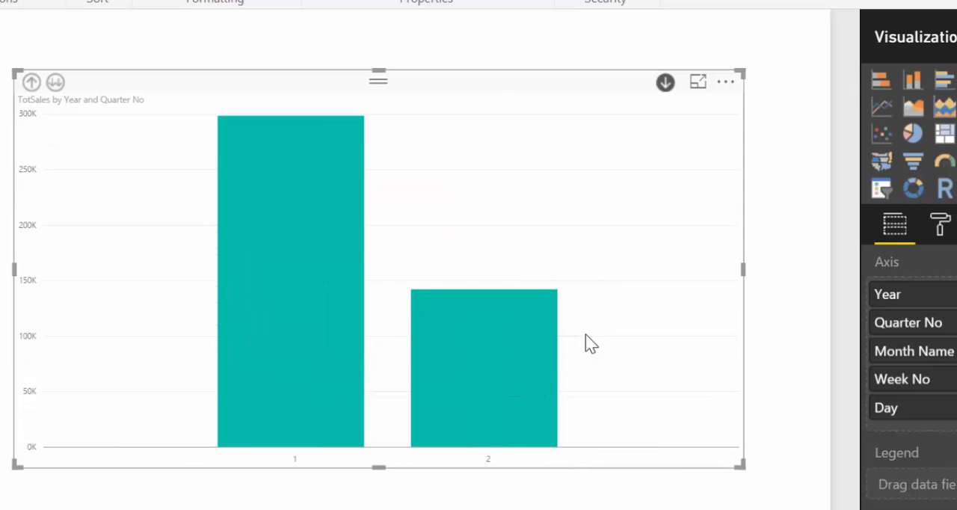
pyautogui.moveTo(920, 333)
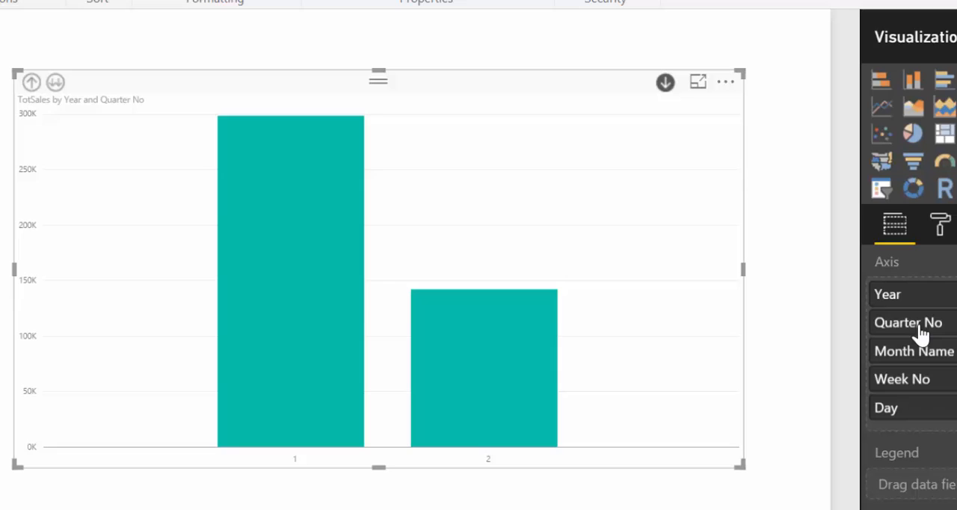
pyautogui.moveTo(322, 321)
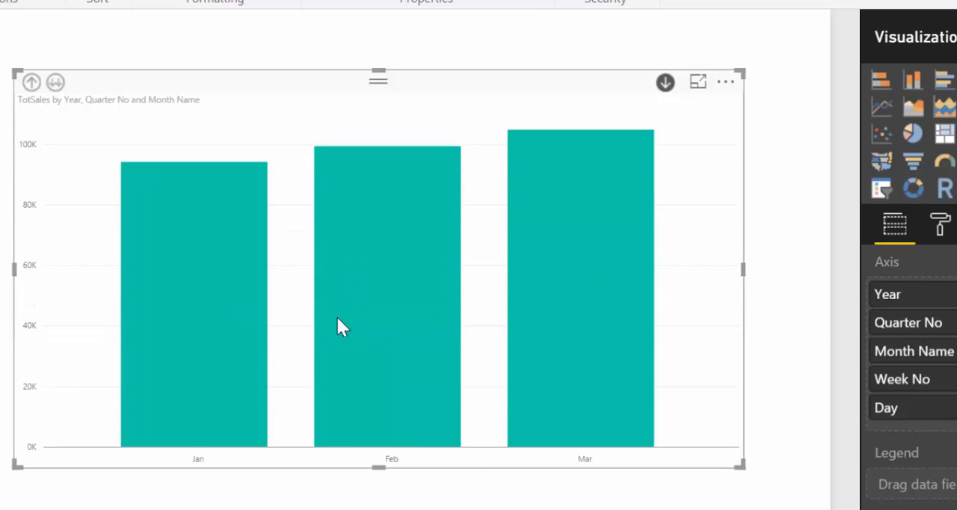
pyautogui.moveTo(913, 351)
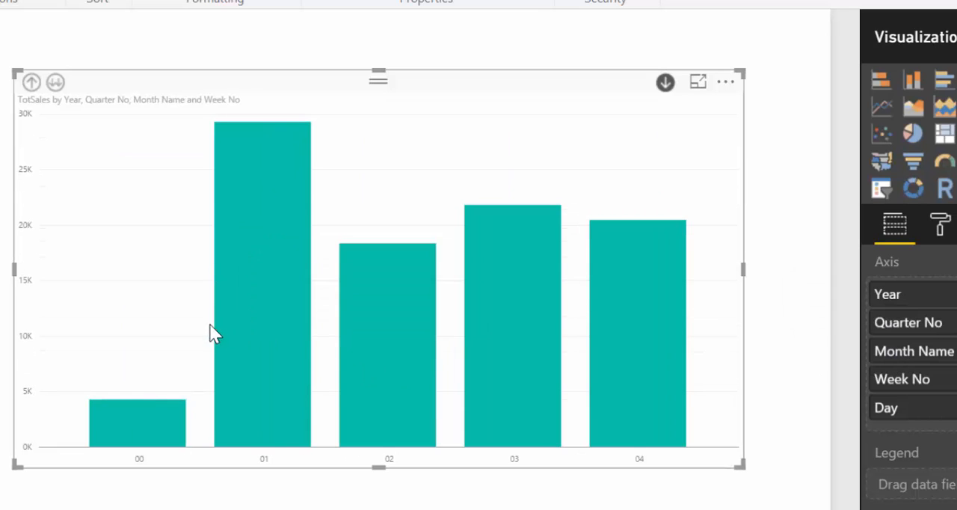
pyautogui.moveTo(901, 379)
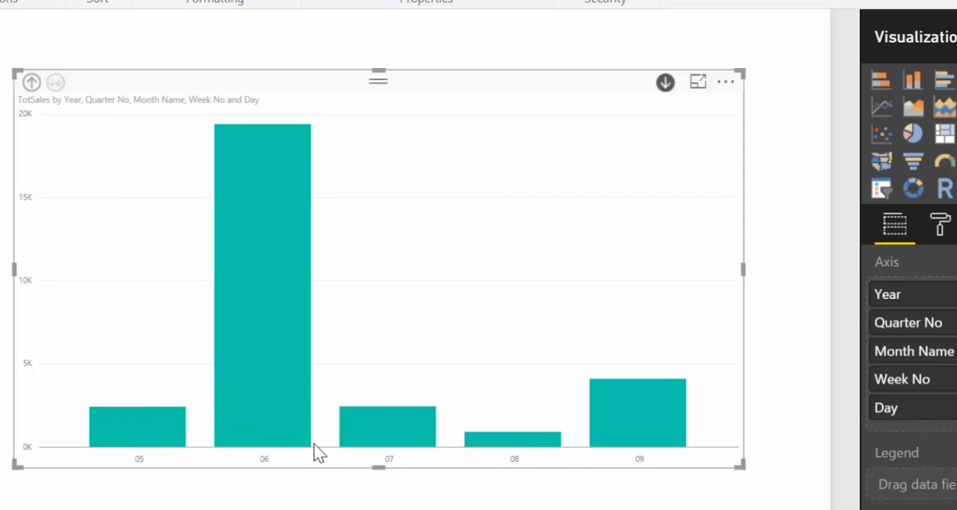
pyautogui.moveTo(853, 314)
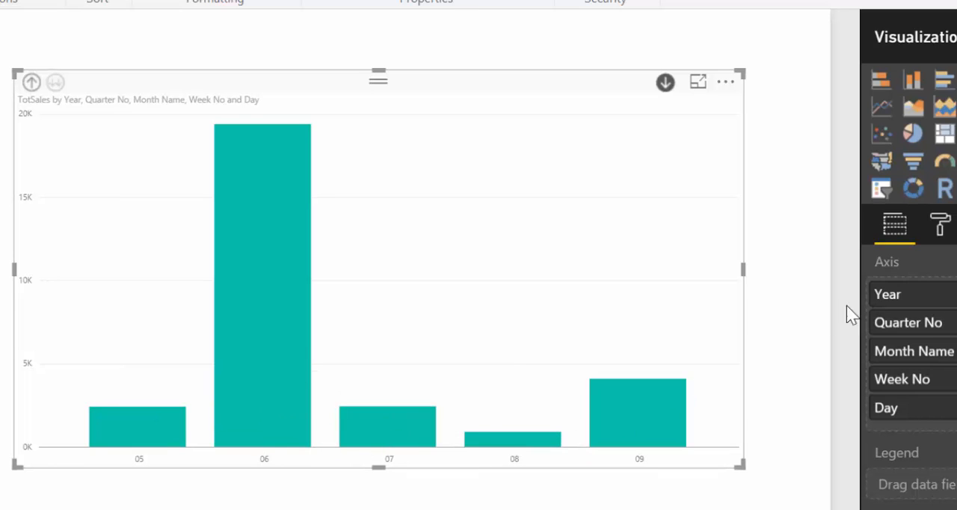
pyautogui.moveTo(894, 400)
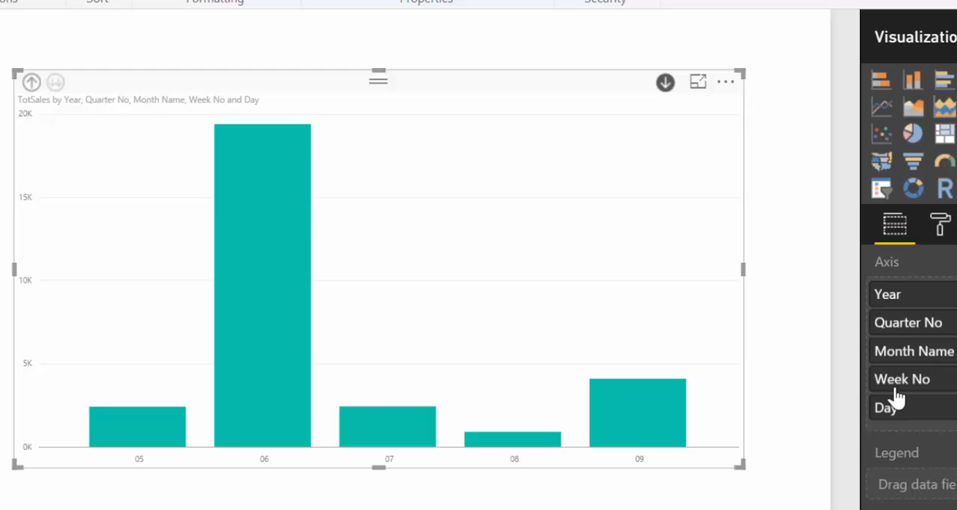
pyautogui.moveTo(889, 419)
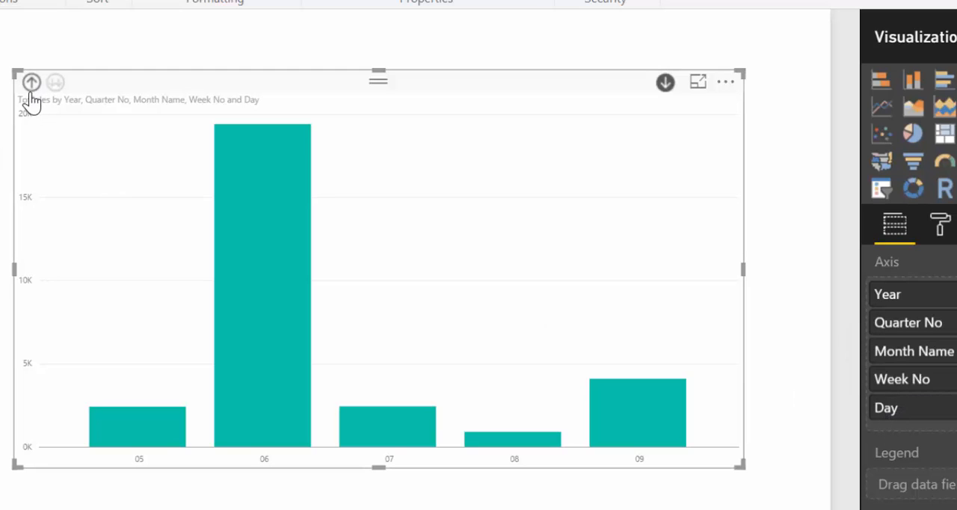
# Step: Drill up three times from day level back to yearly TotSales for 1996–1998
pyautogui.click(31, 82)
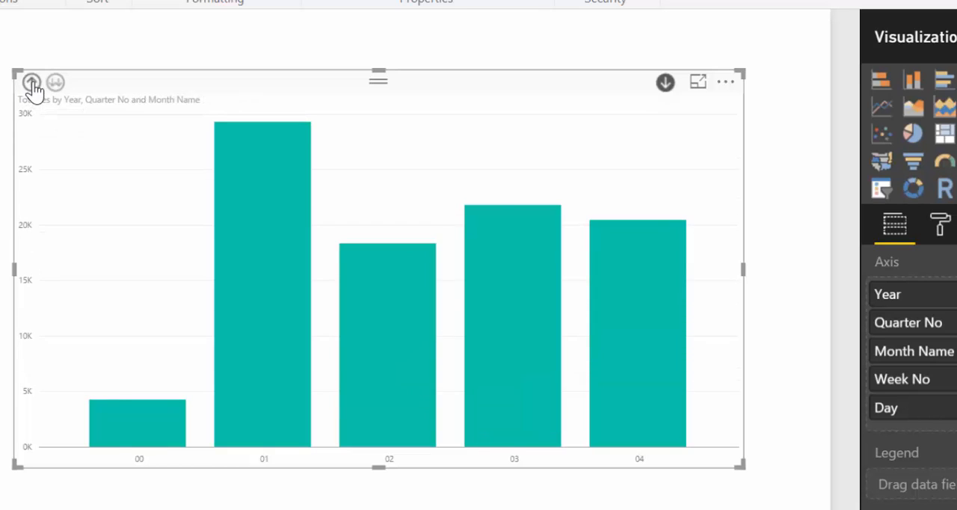
pyautogui.click(32, 82)
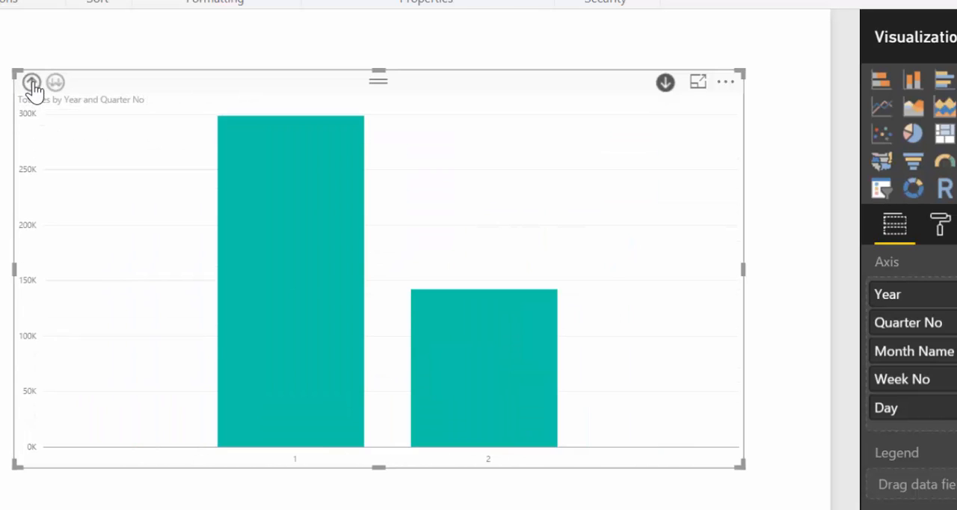
pyautogui.click(32, 82)
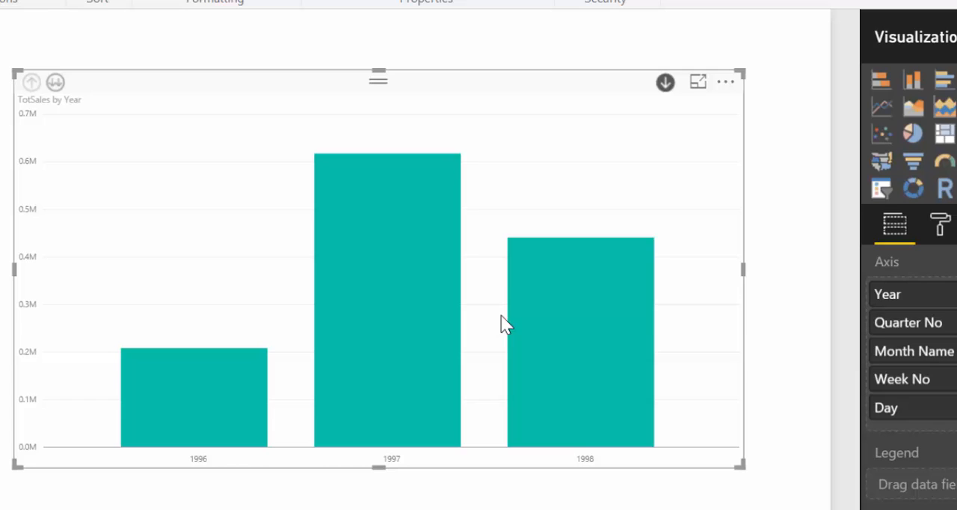
pyautogui.moveTo(524, 295)
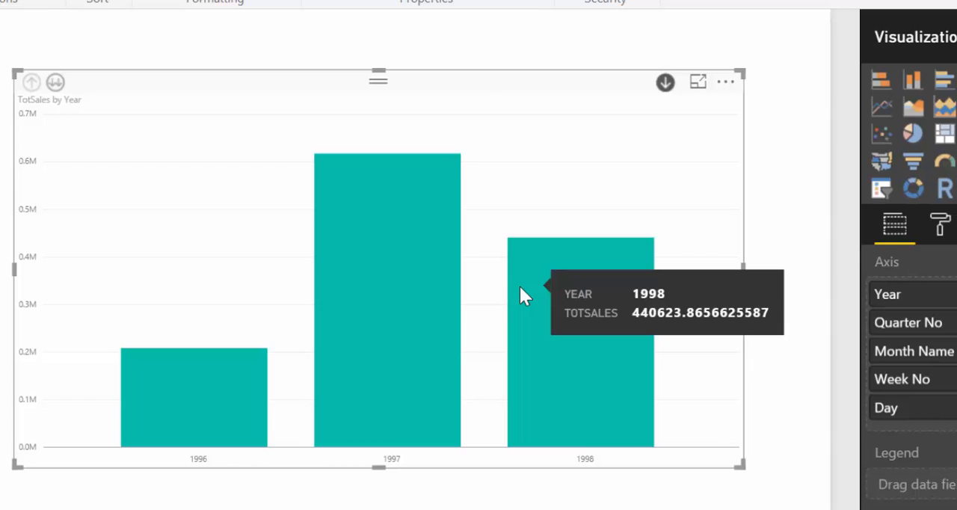
pyautogui.moveTo(388, 299)
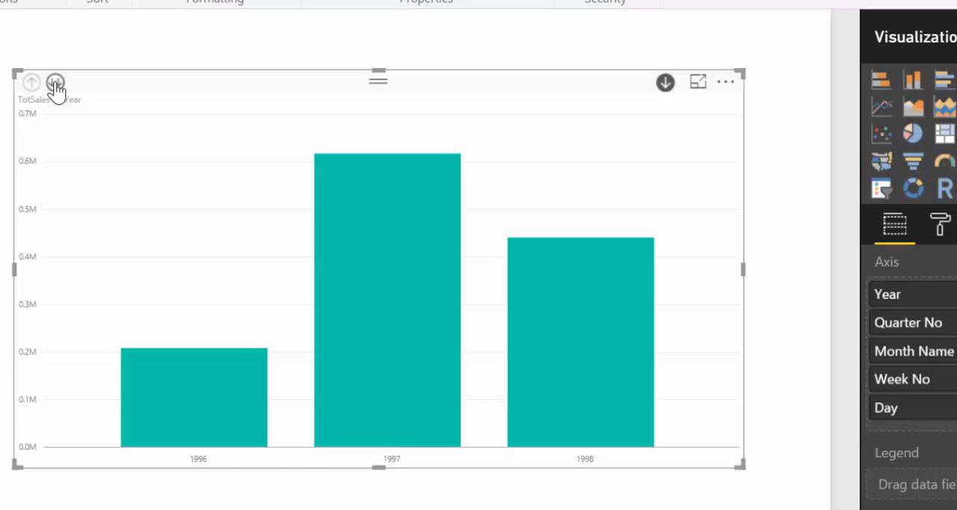
# Step: Drill down from Year to Quarter No, showing quarters 1996 Q3 through 1998 Q2
pyautogui.click(55, 82)
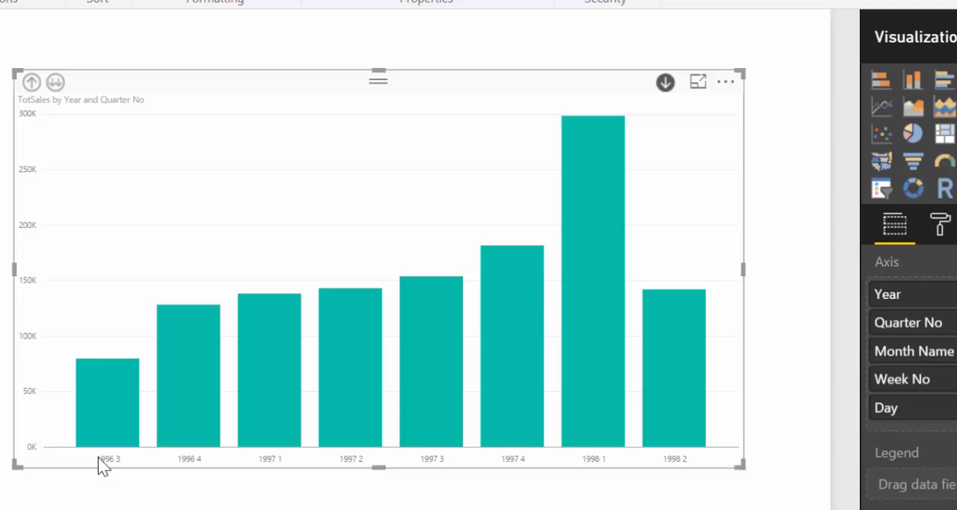
pyautogui.moveTo(118, 464)
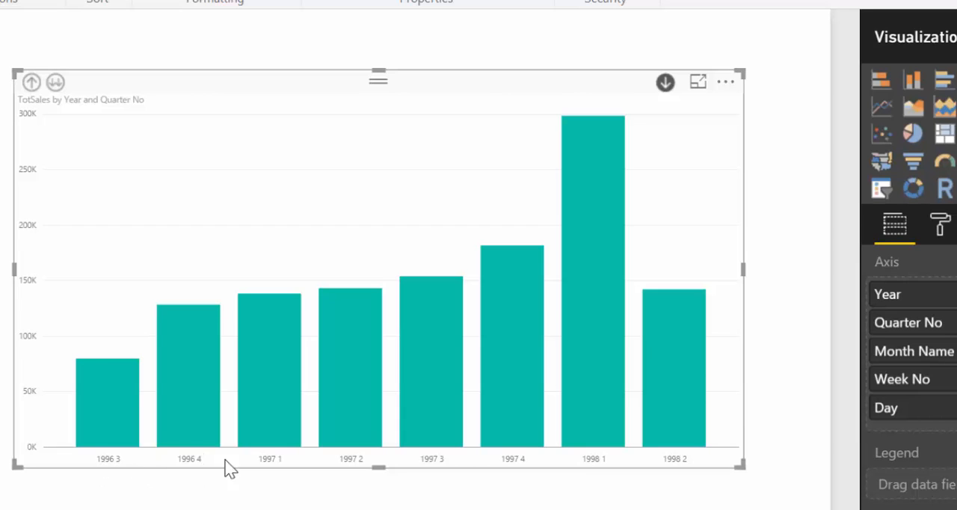
pyautogui.moveTo(378, 470)
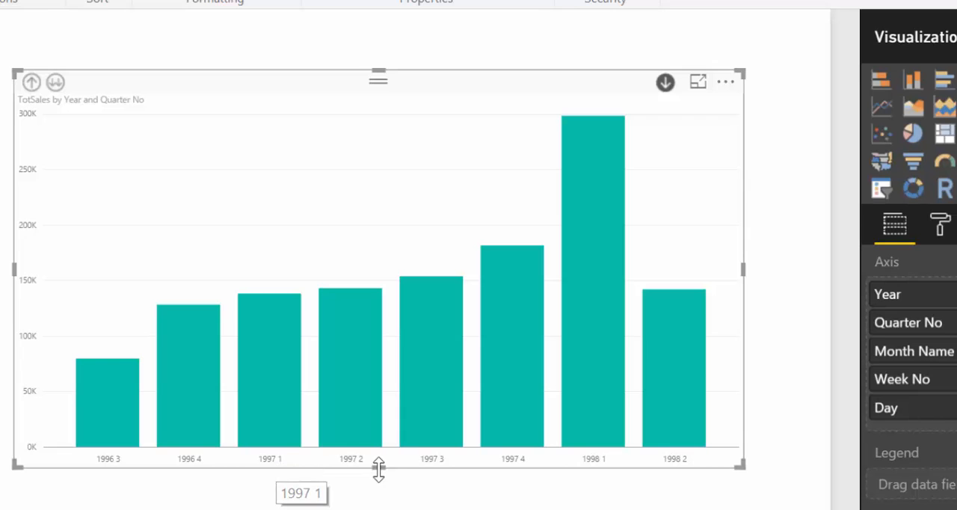
pyautogui.moveTo(425, 470)
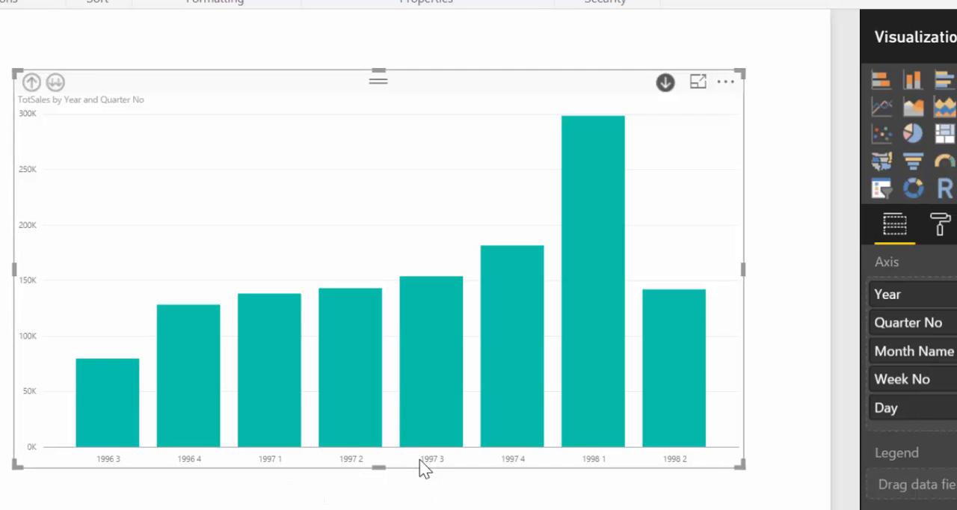
pyautogui.moveTo(441, 473)
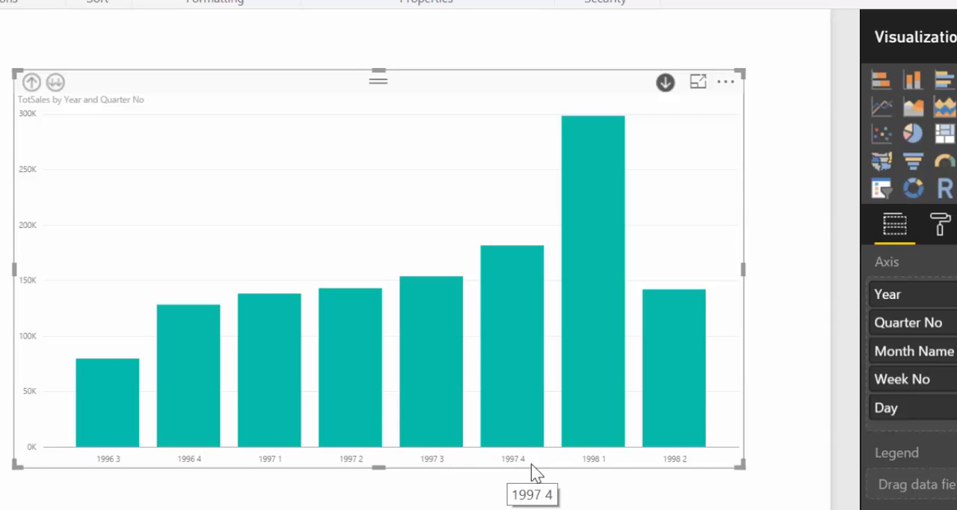
pyautogui.moveTo(708, 469)
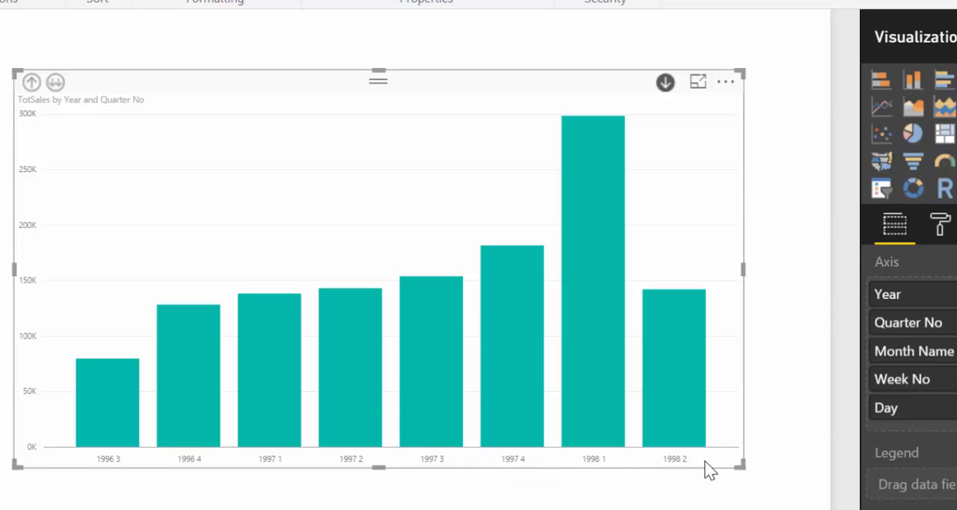
# Step: Drill down to monthly columns from Jul 1996 to May 1998, then on to Week No
pyautogui.click(55, 82)
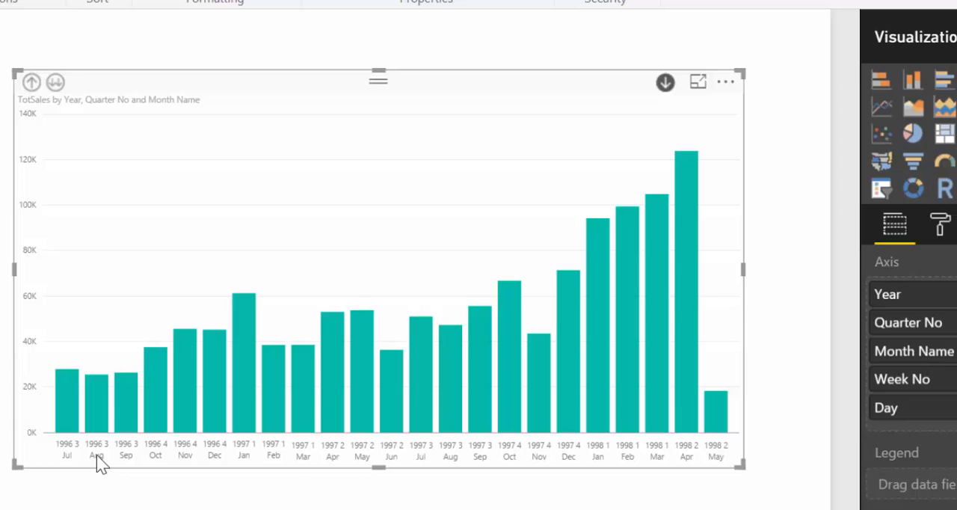
pyautogui.moveTo(109, 454)
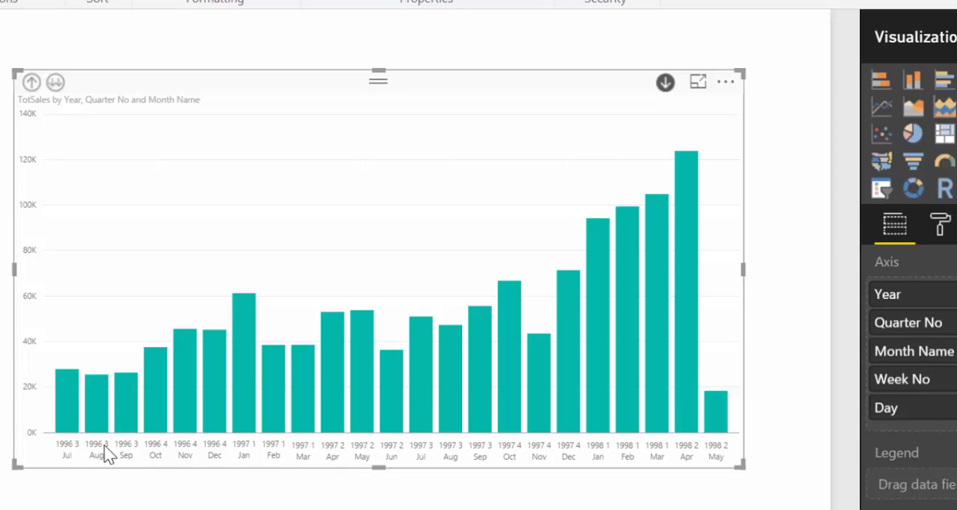
pyautogui.moveTo(127, 400)
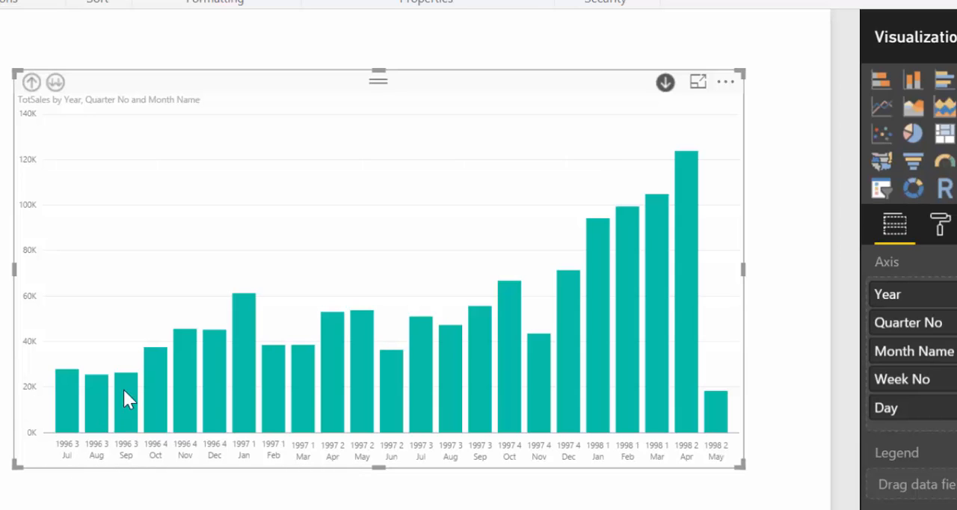
pyautogui.moveTo(658, 165)
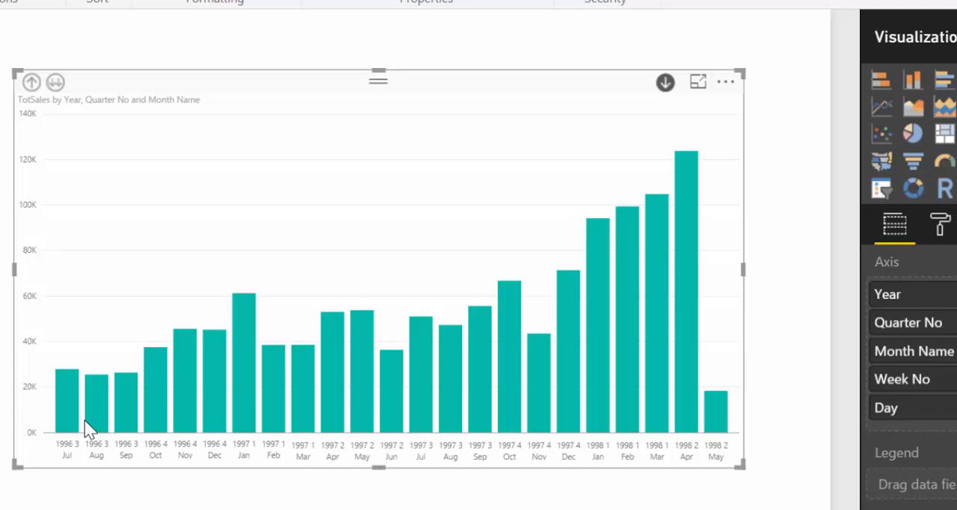
pyautogui.click(56, 83)
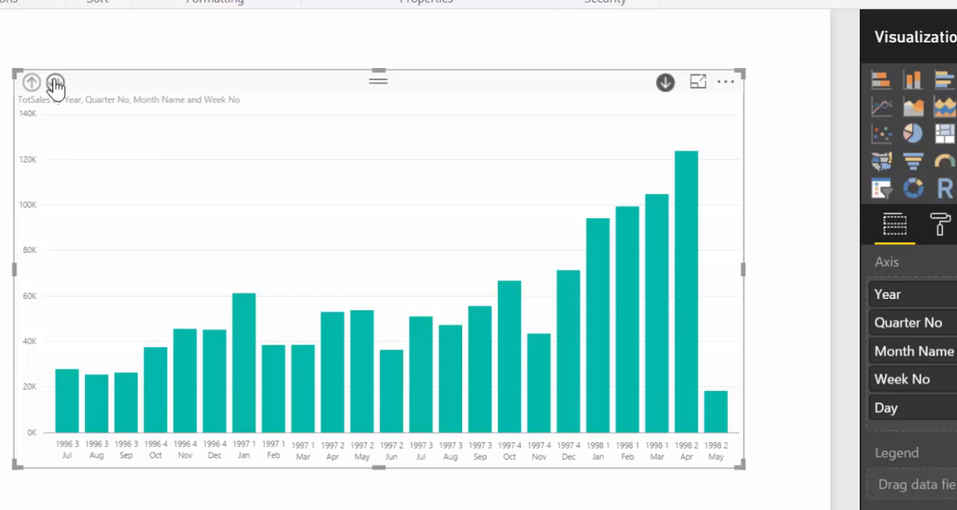
# Step: Drill down to weekly TotSales columns starting at 1996 Q3 Jul week 26
pyautogui.click(55, 82)
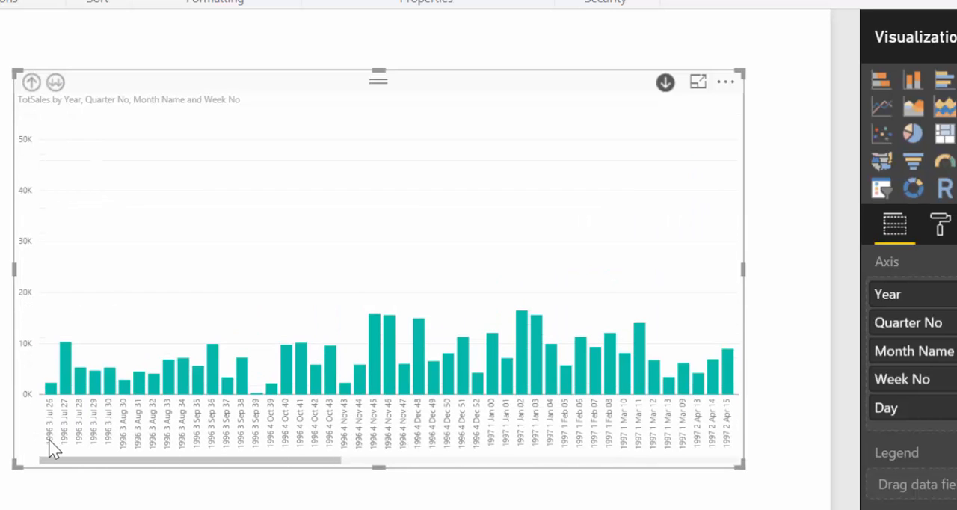
pyautogui.moveTo(50, 419)
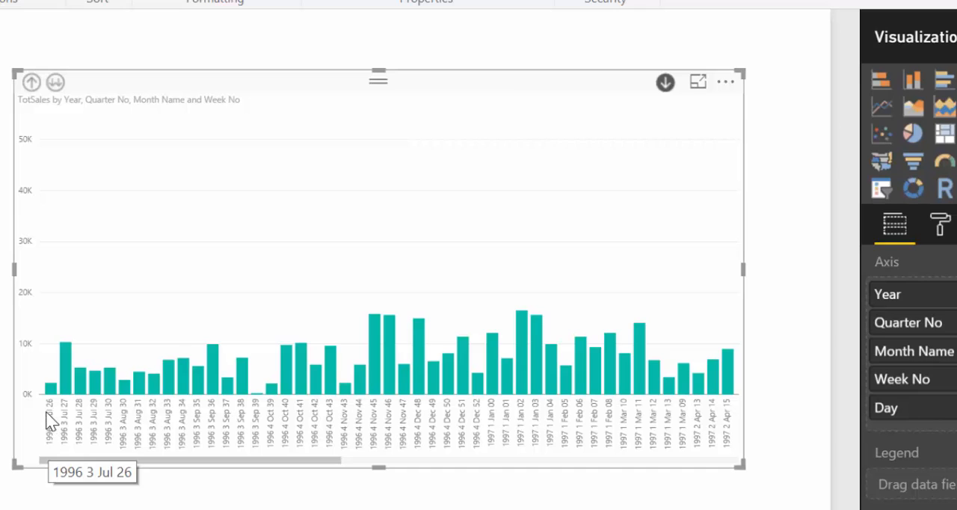
pyautogui.moveTo(907, 381)
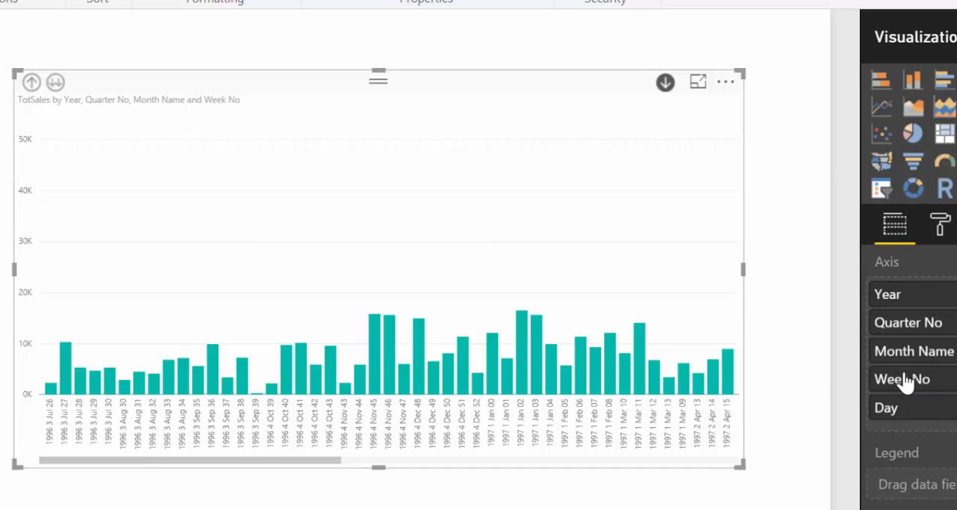
pyautogui.moveTo(457, 355)
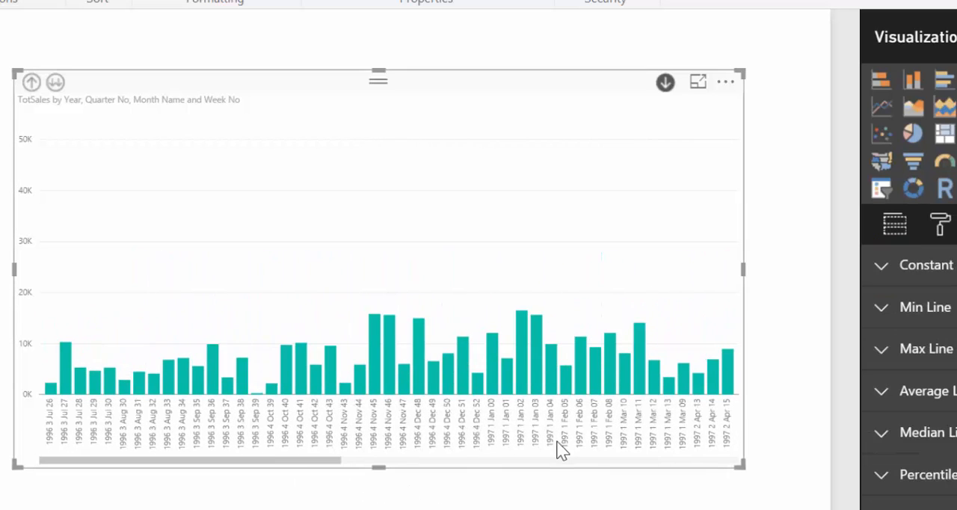
# Step: Drill up to yearly totals, then down to quarters 1996 Q3 through 1998 Q2
pyautogui.click(31, 82)
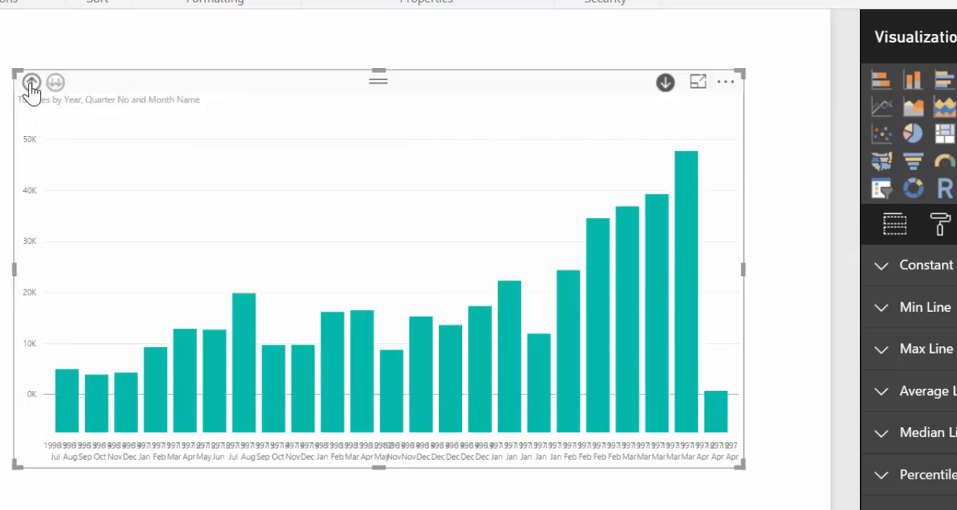
pyautogui.click(31, 82)
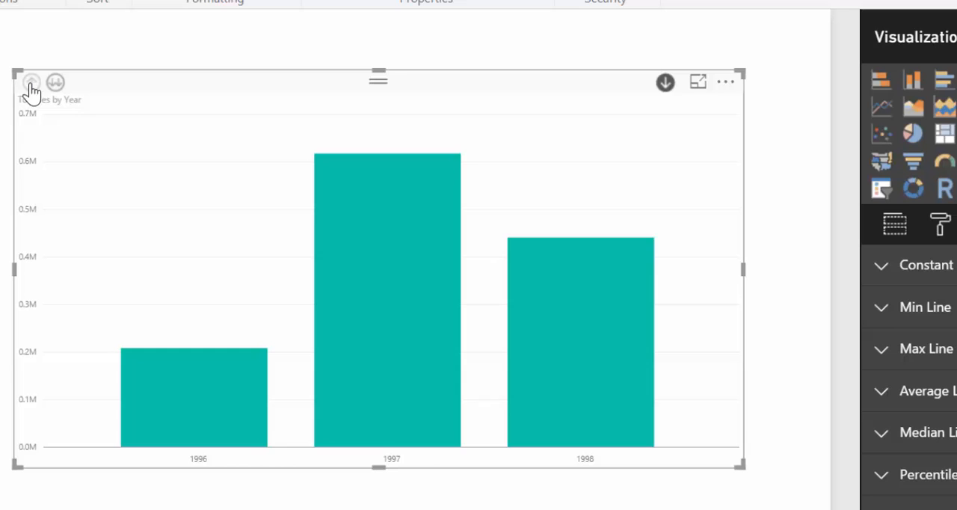
pyautogui.moveTo(647, 362)
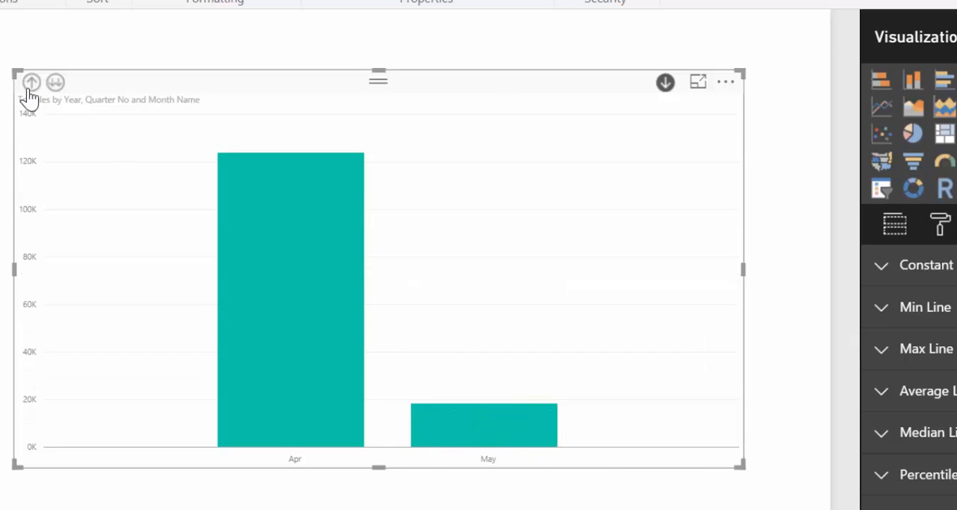
pyautogui.click(32, 82)
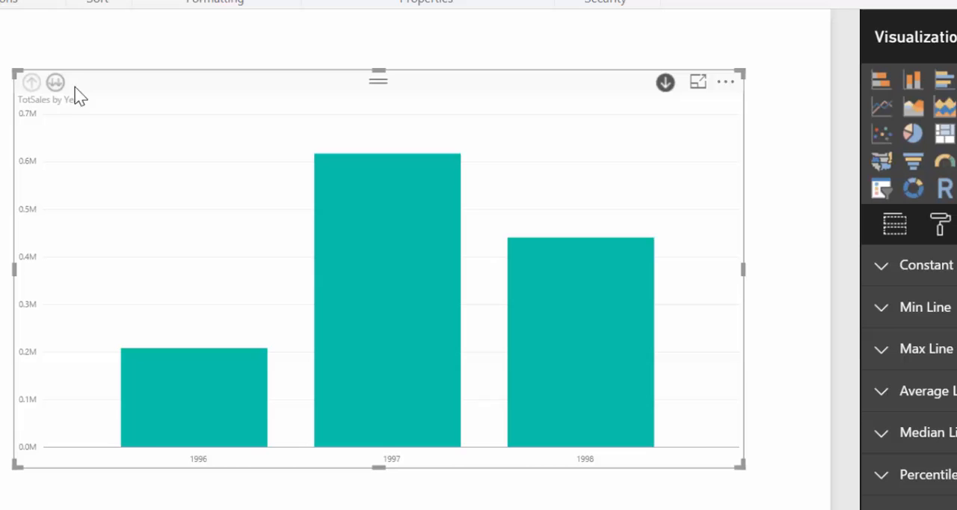
pyautogui.click(56, 82)
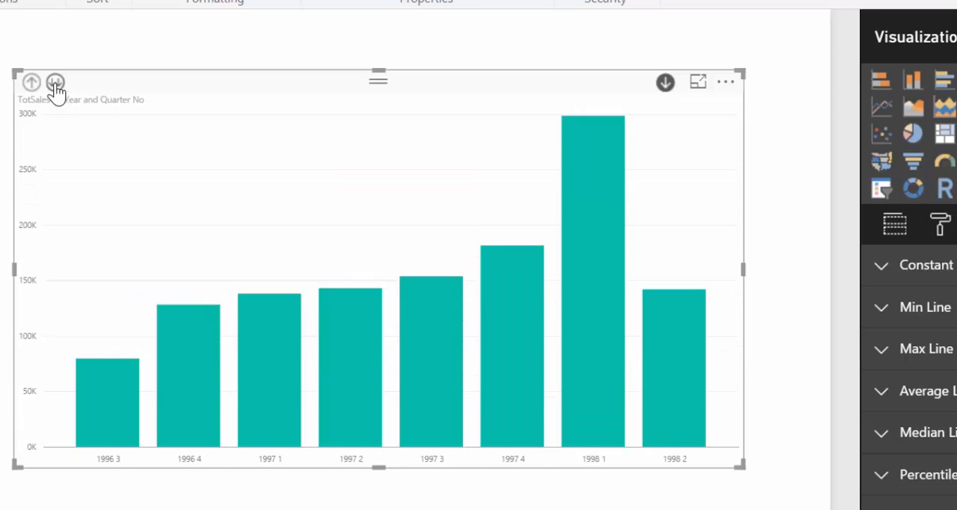